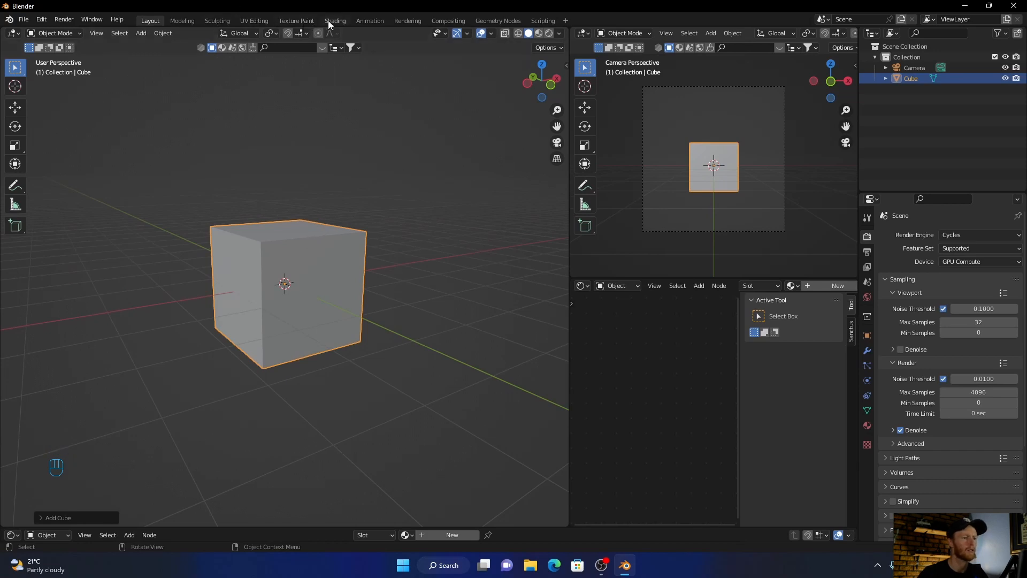
Open the Shading workspace and create a new material on the cube.
click(334, 21)
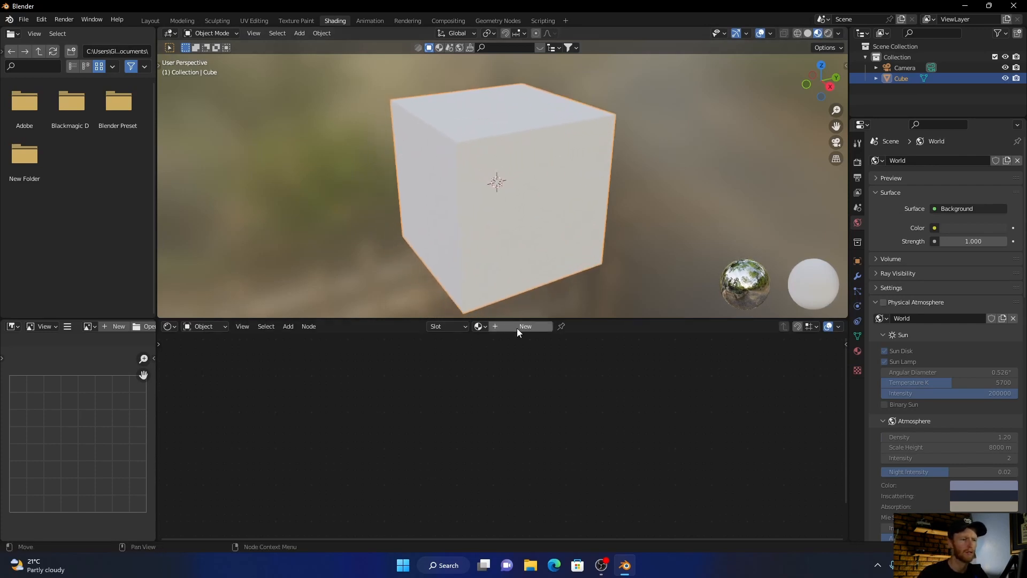
click(526, 326)
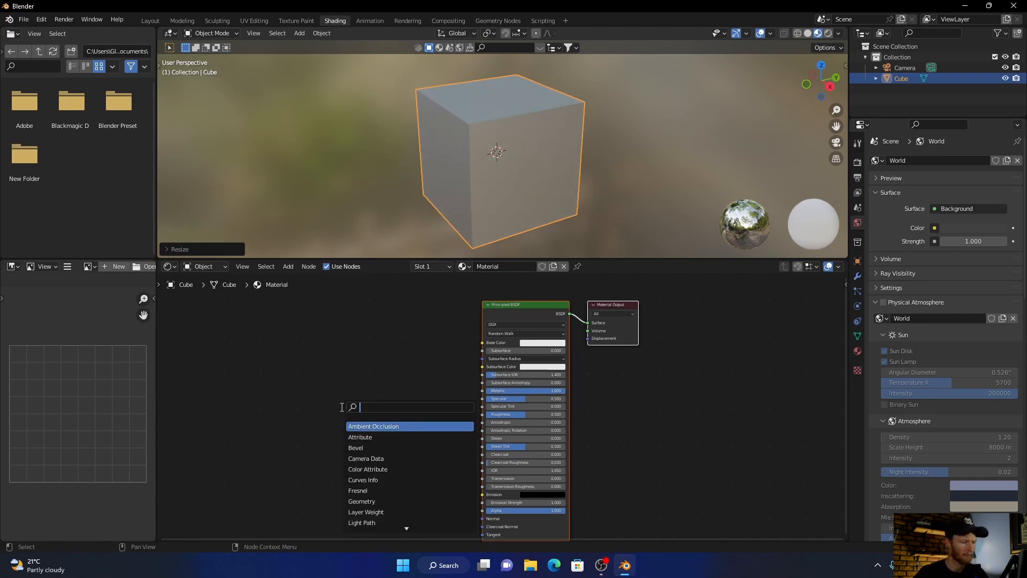
Add Geometry, Bevel and Dot Product Vector Math nodes, wiring both normals into Surface.
click(355, 448)
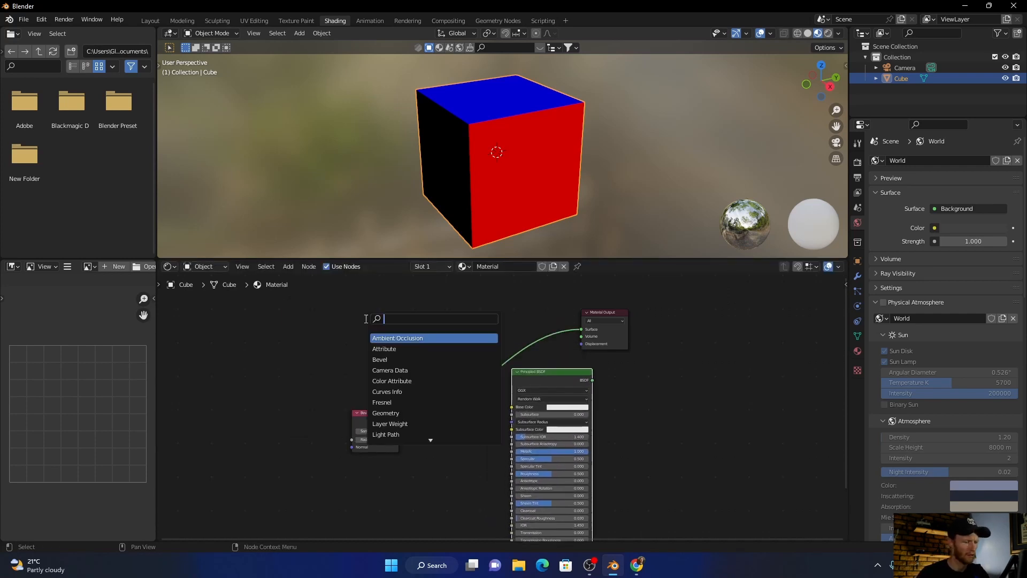
text(ge)
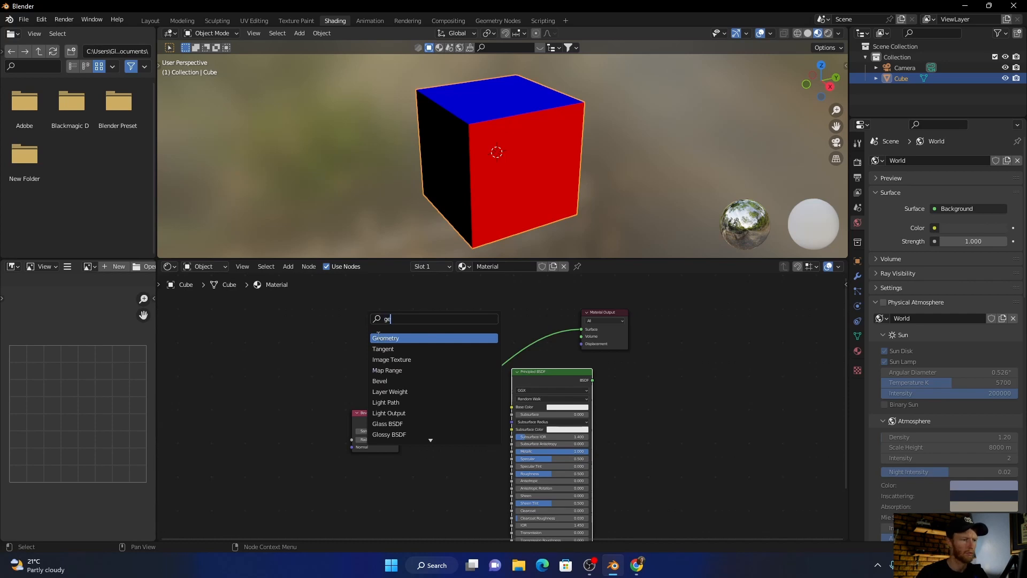
click(385, 337)
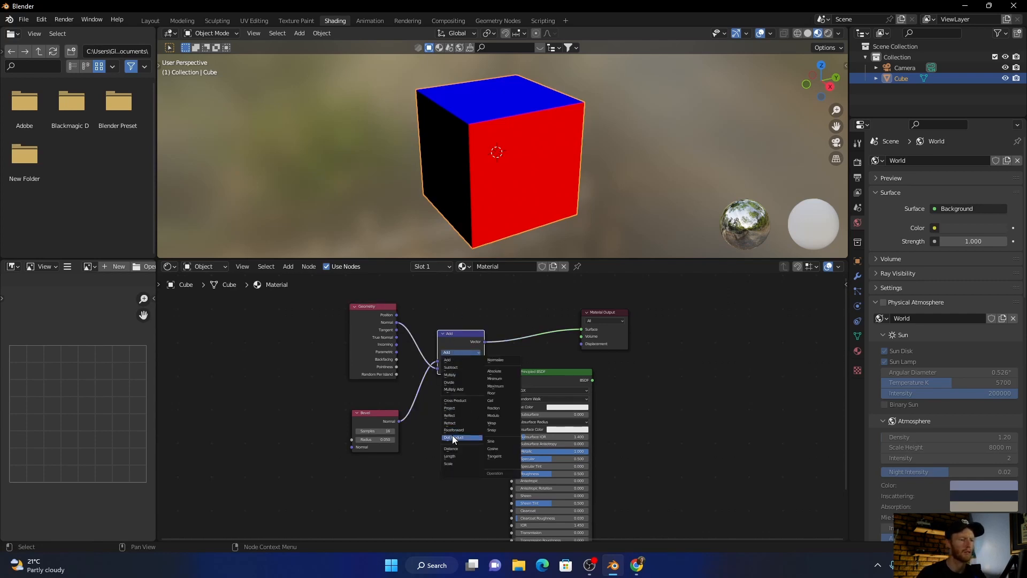
click(454, 437)
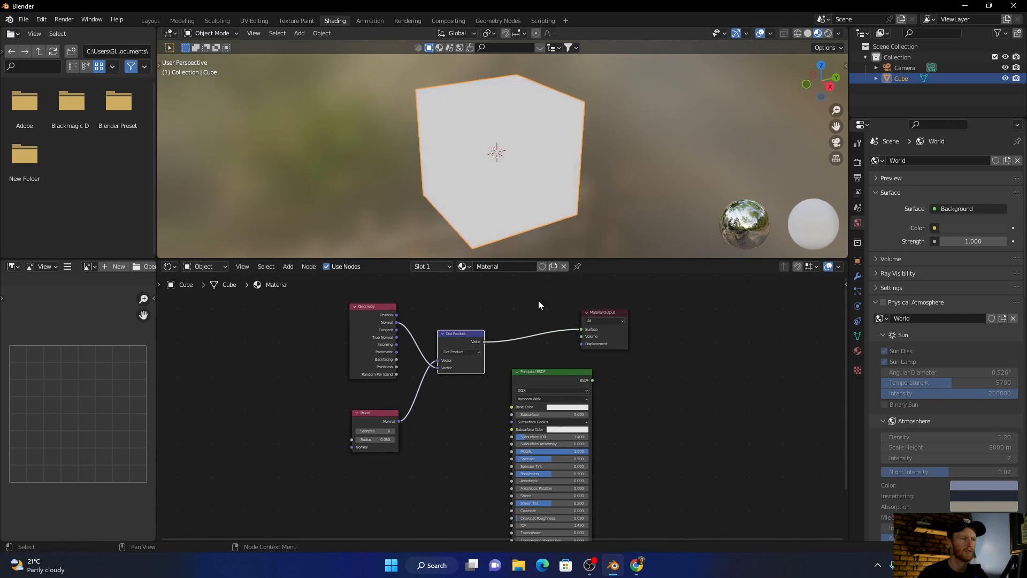
Cycle viewport shading through Solid, Rendered and back to Material Preview, then pan the nodes.
click(805, 33)
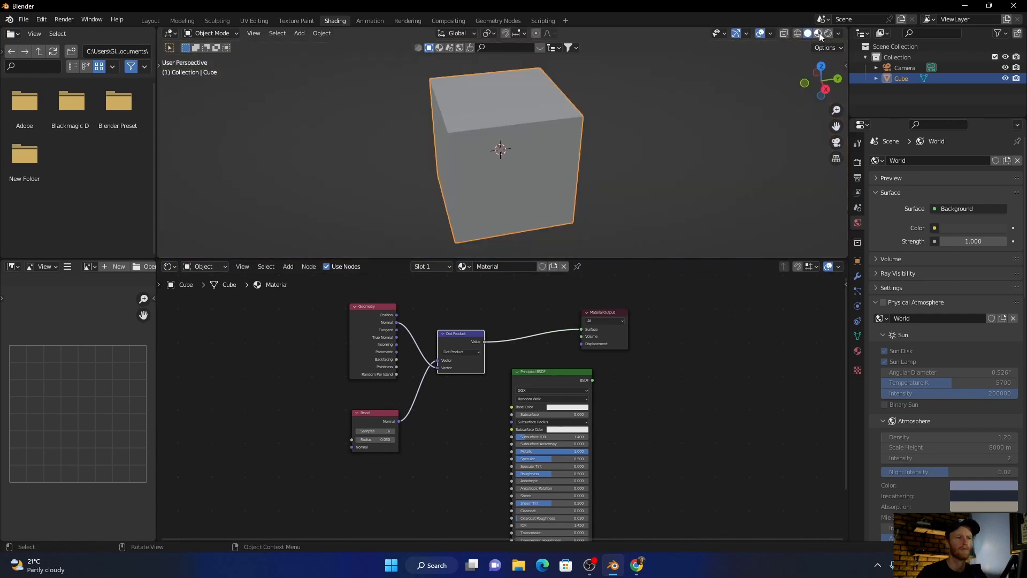
click(810, 33)
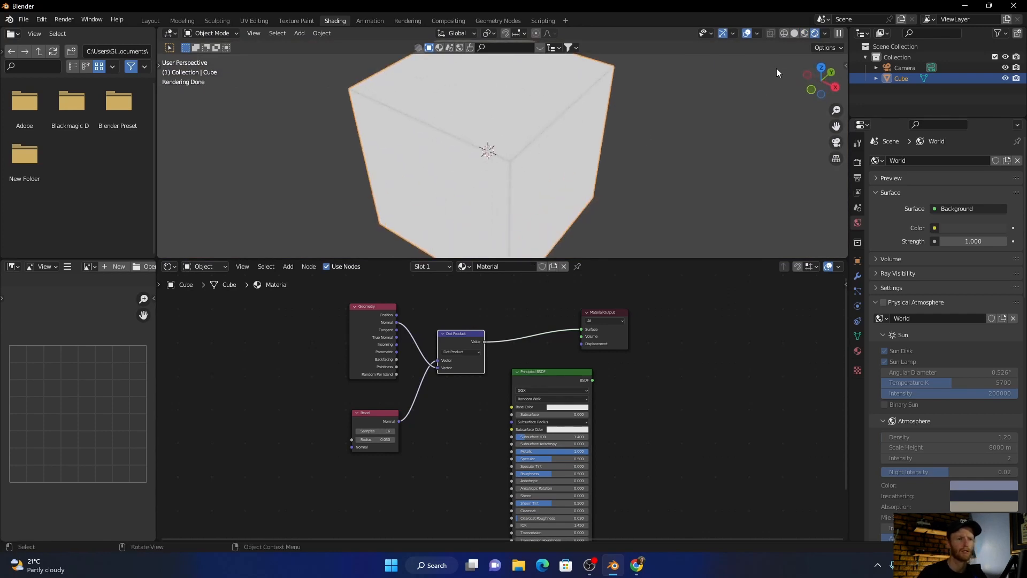
click(808, 33)
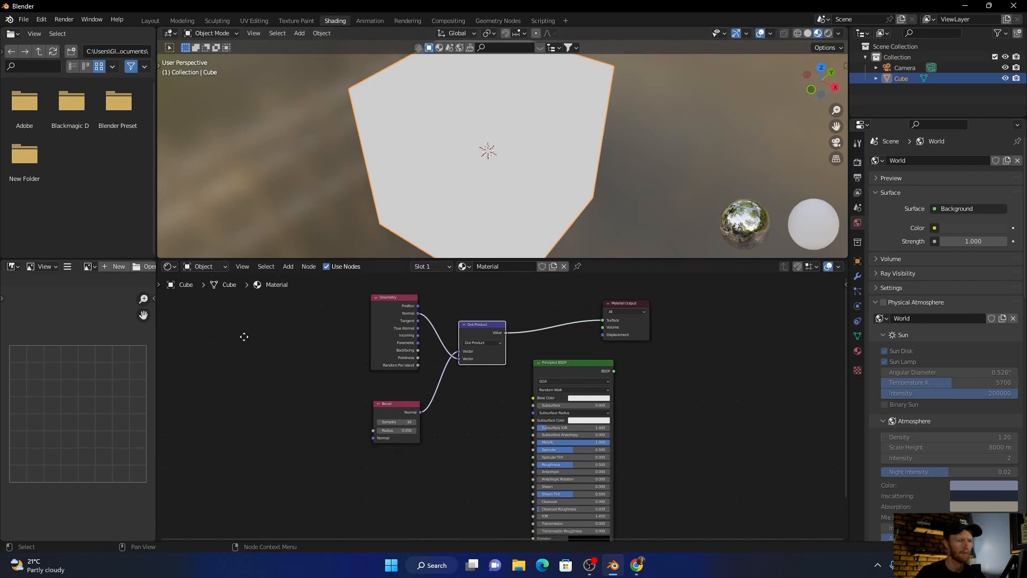
drag(245, 336, 283, 400)
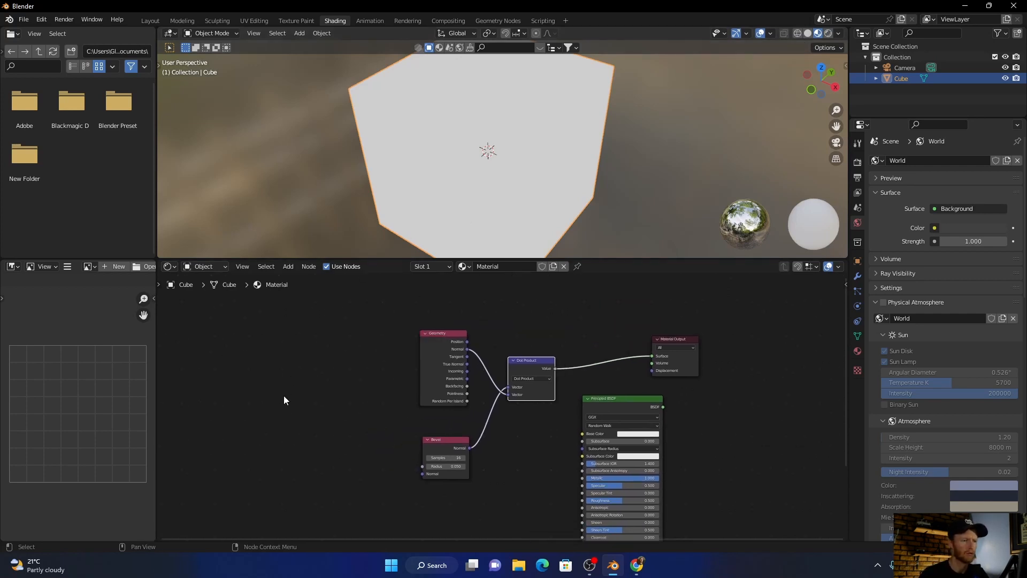
mouse_move(293, 417)
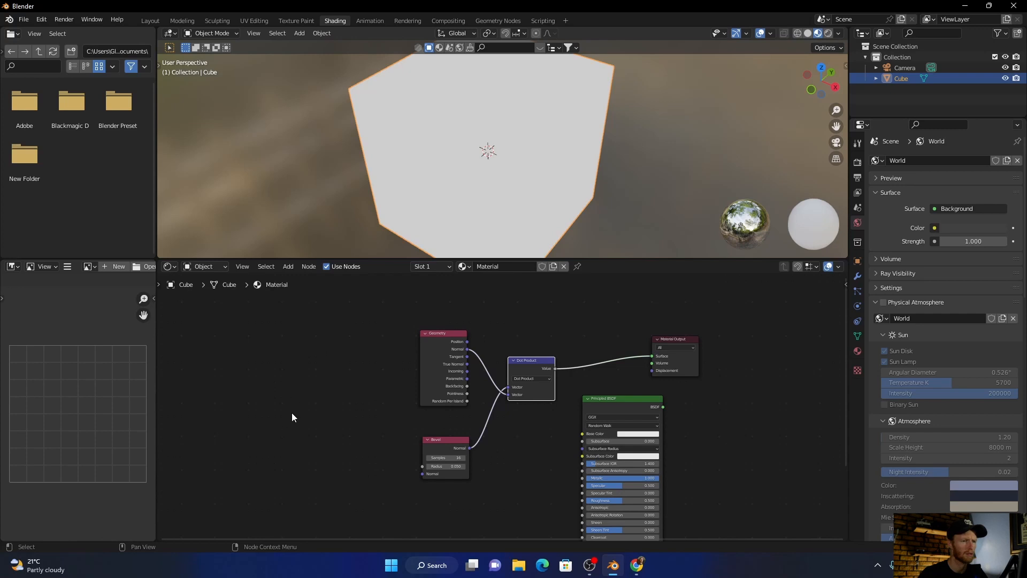
mouse_move(299, 423)
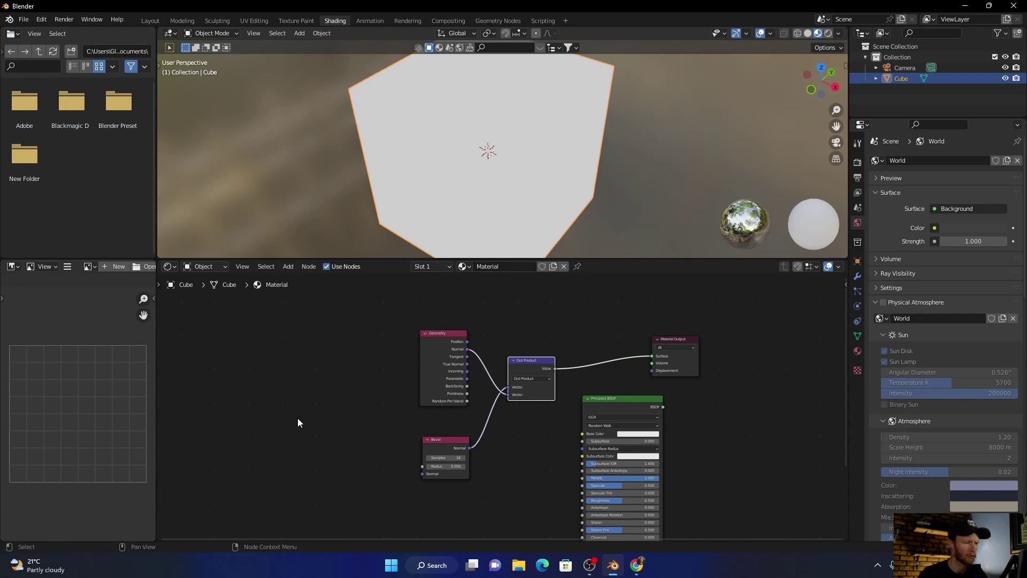
mouse_move(313, 426)
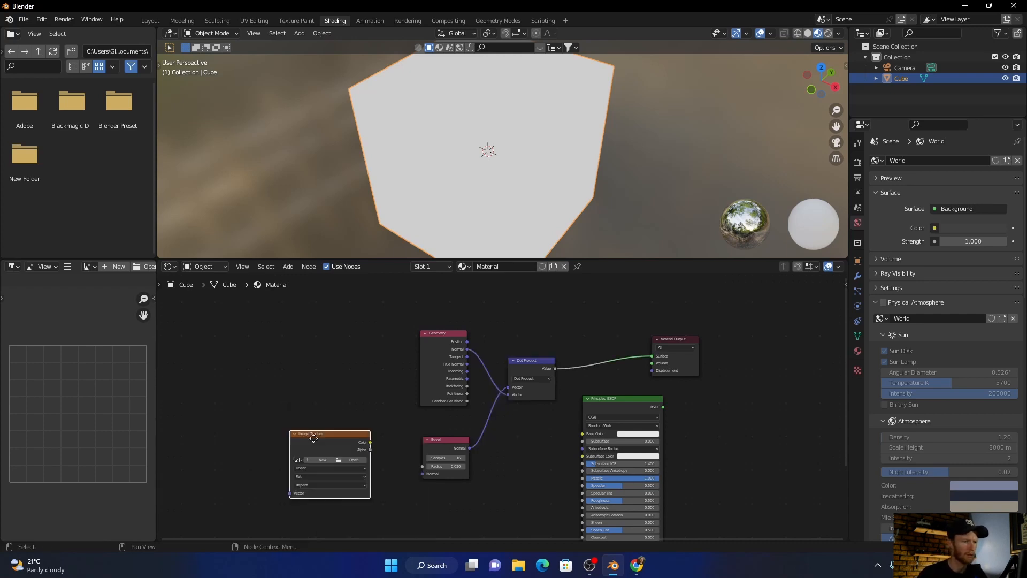
Load grunge_dirty_roughness_map_08.png from Pictures into the Image Texture node.
drag(313, 438, 326, 444)
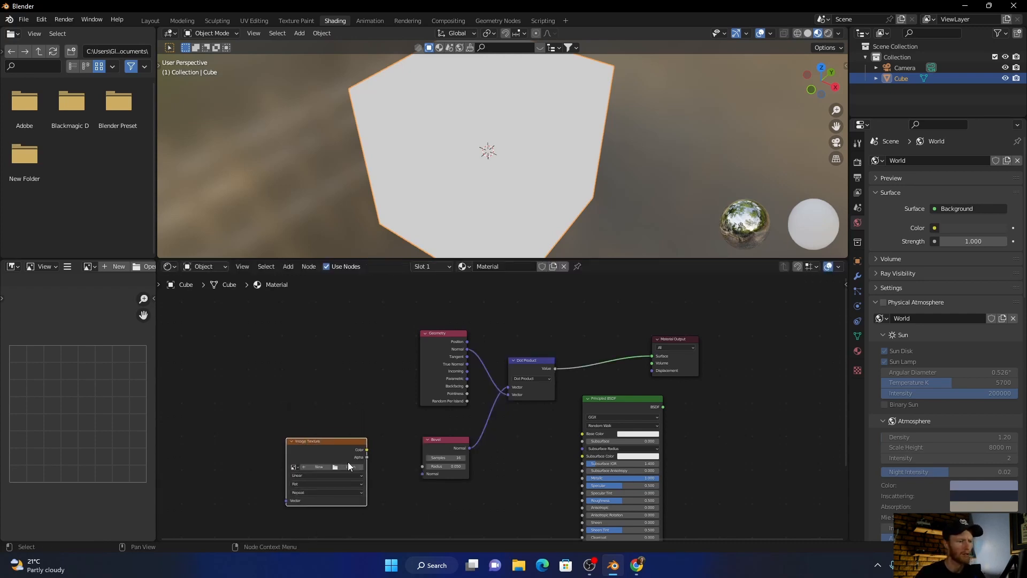
click(335, 467)
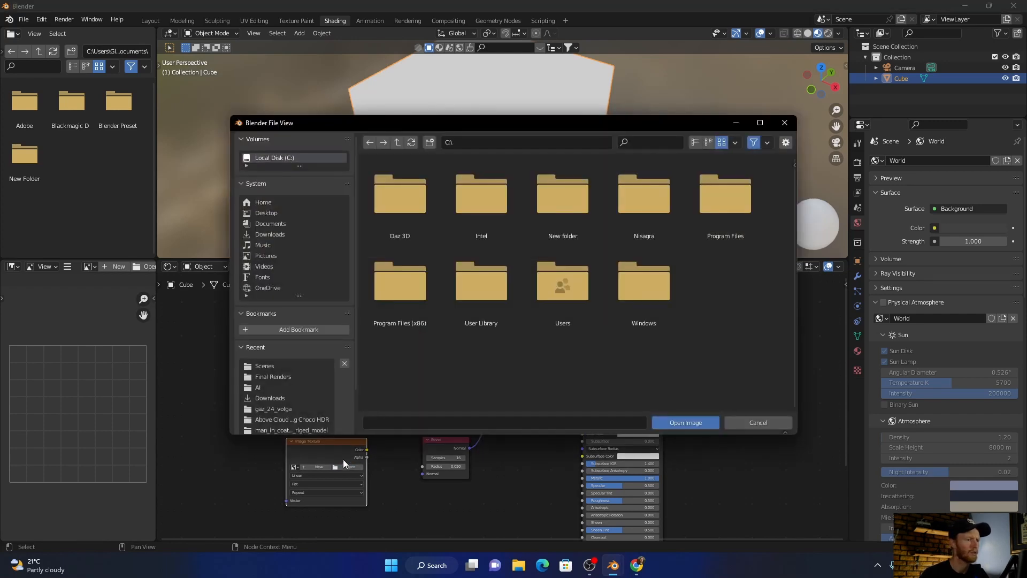
click(266, 256)
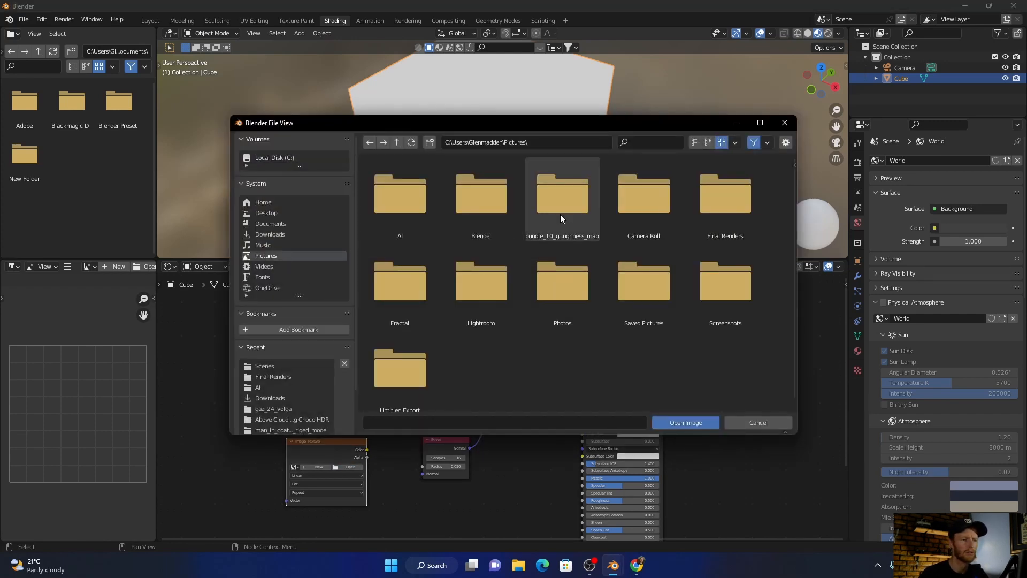
double_click(562, 196)
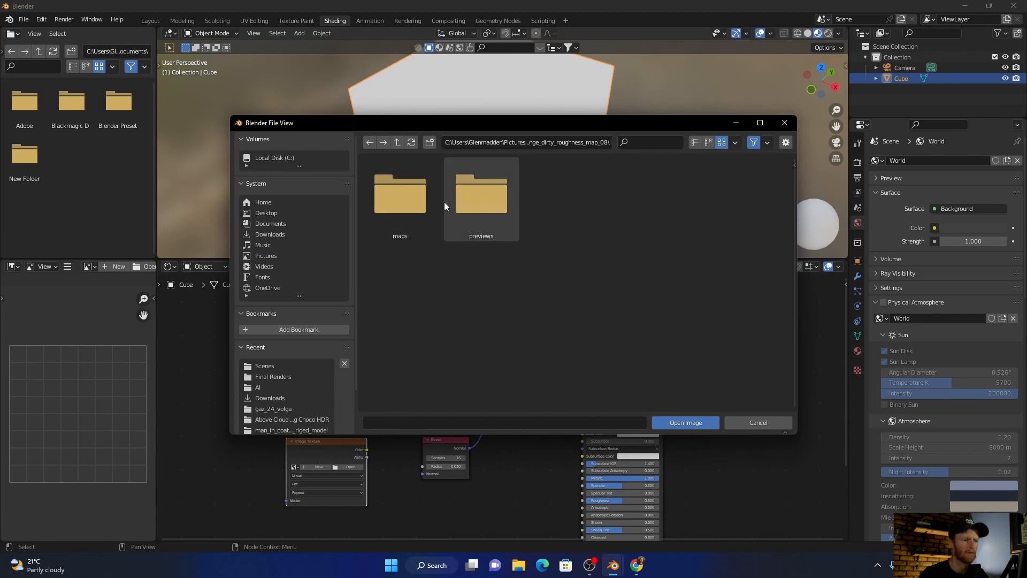
double_click(400, 194)
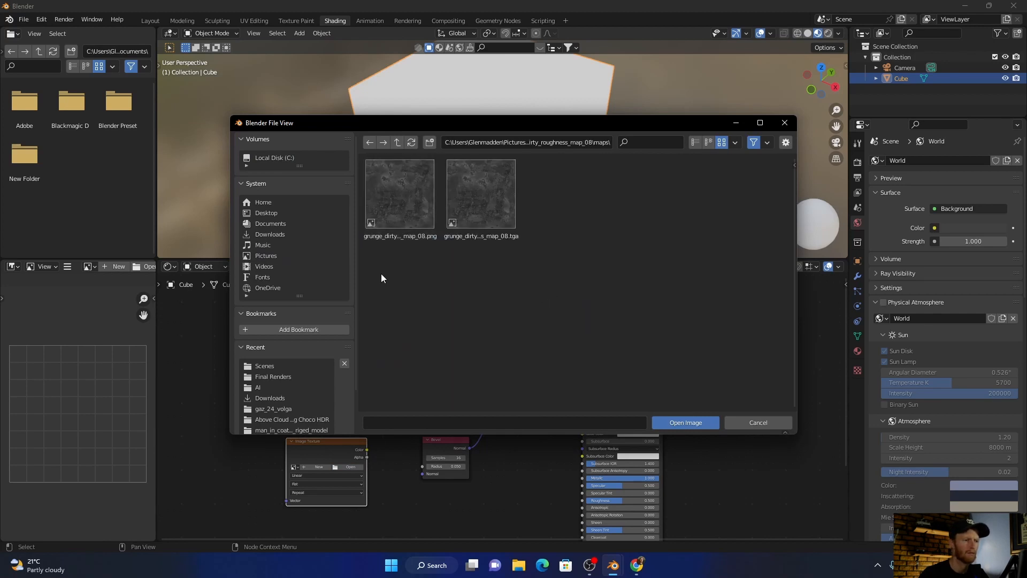
click(400, 193)
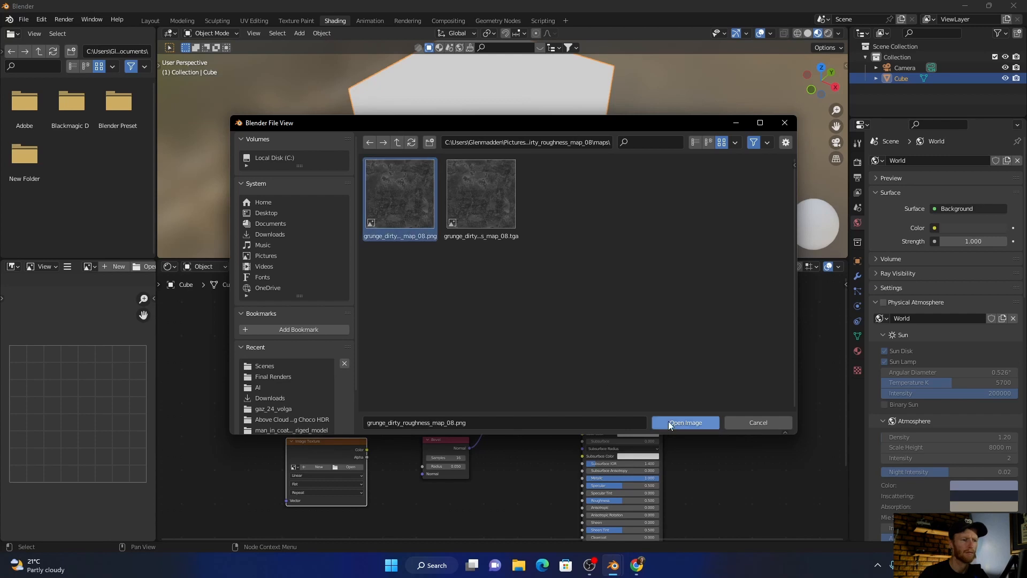
click(685, 423)
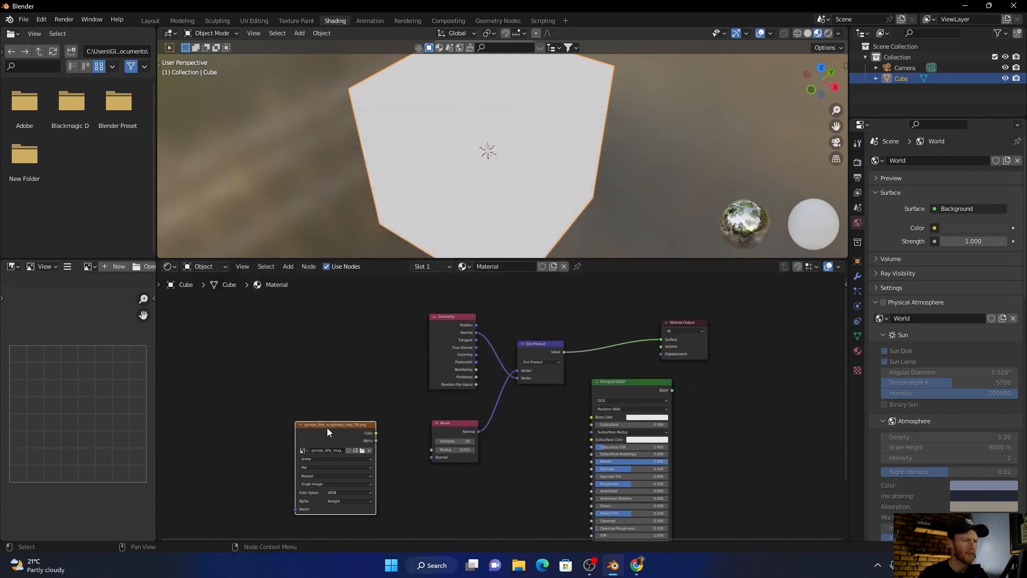
Link the grunge Color to Bevel Radius, switch to Rendered view, and move the Dot Product node.
drag(376, 432, 432, 452)
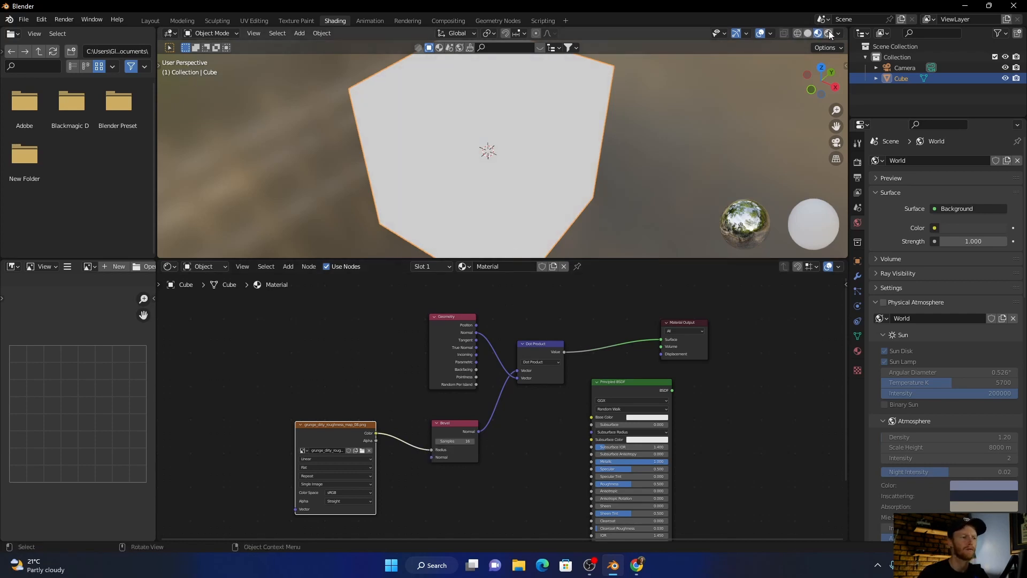
click(819, 33)
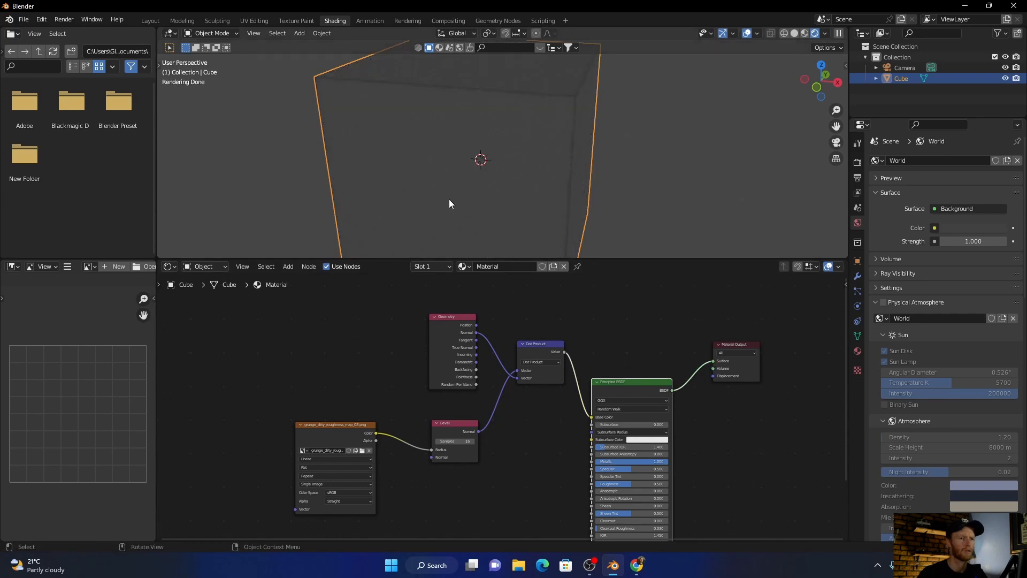
drag(450, 203, 487, 167)
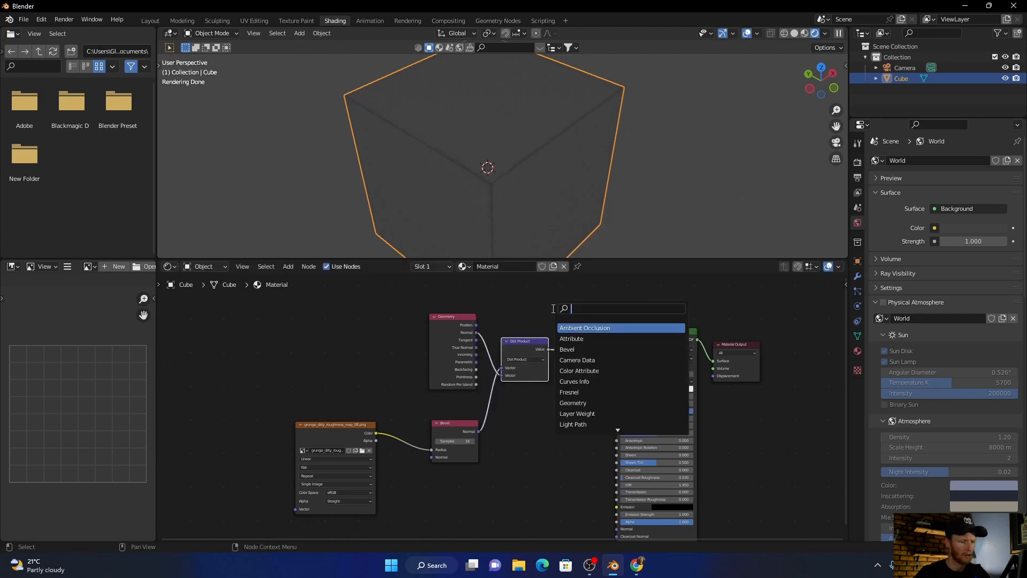
Insert a MixRGB node before Base Color and set its second colour to black.
text(mix)
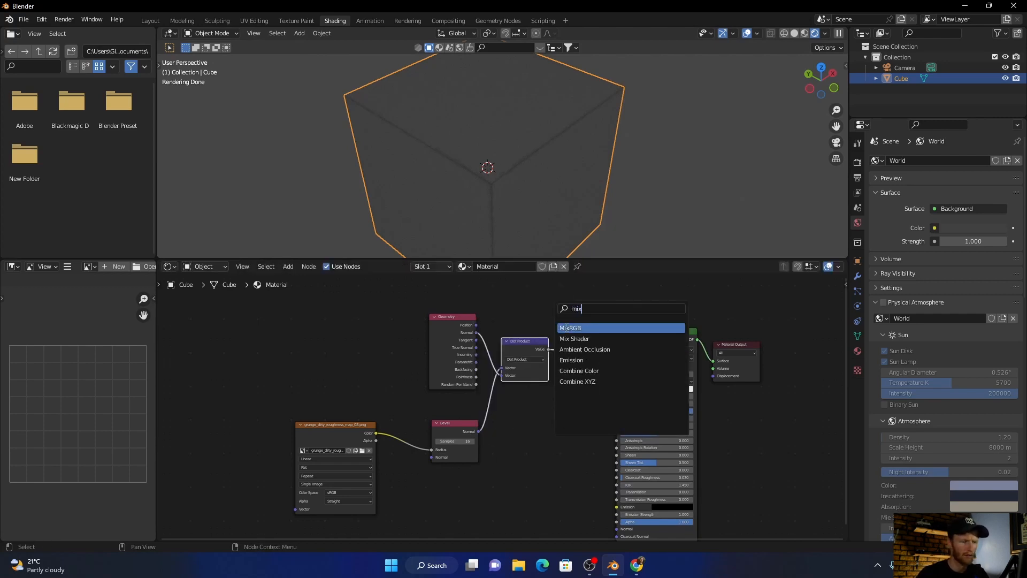
click(570, 327)
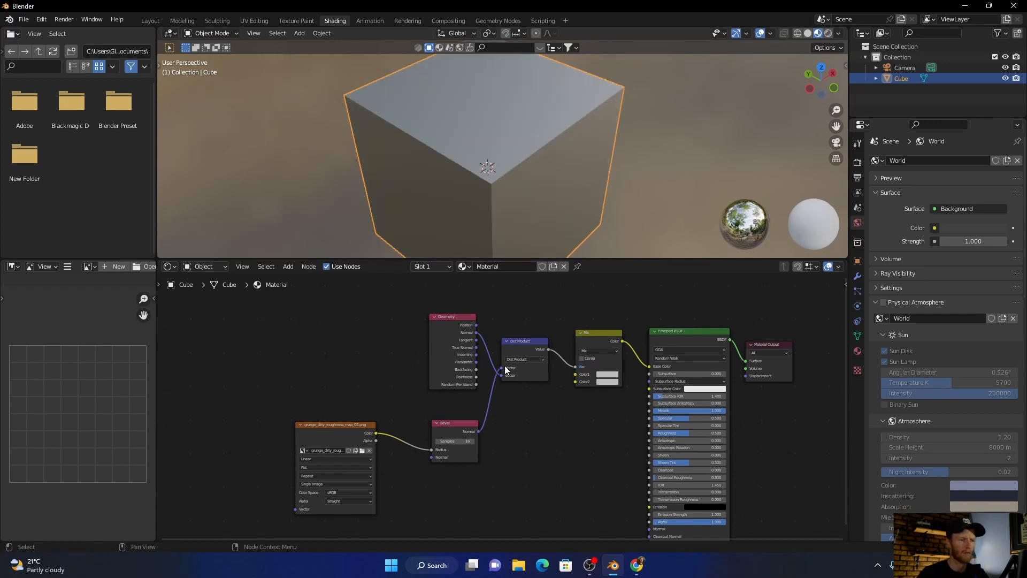
click(606, 374)
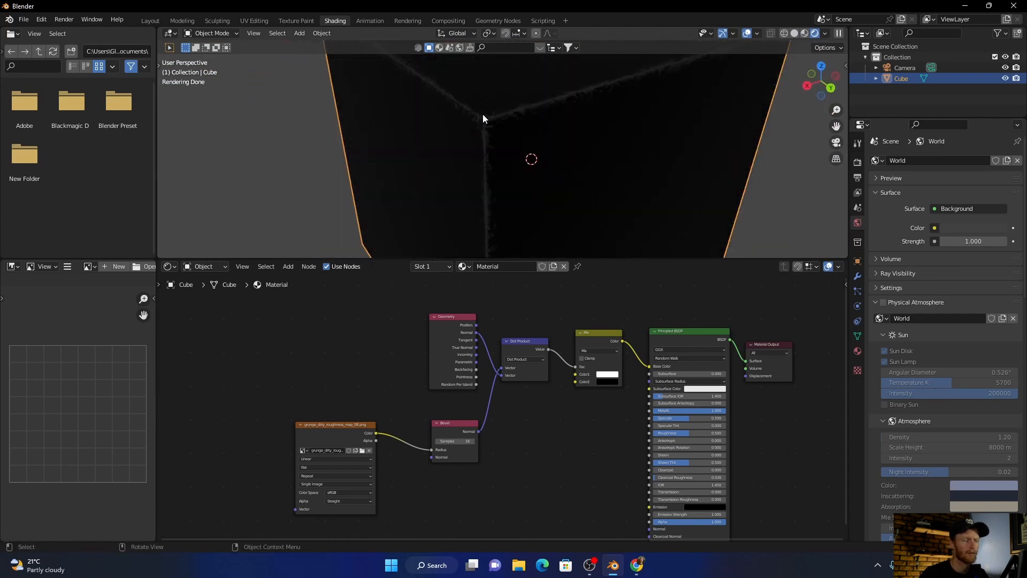
mouse_move(475, 161)
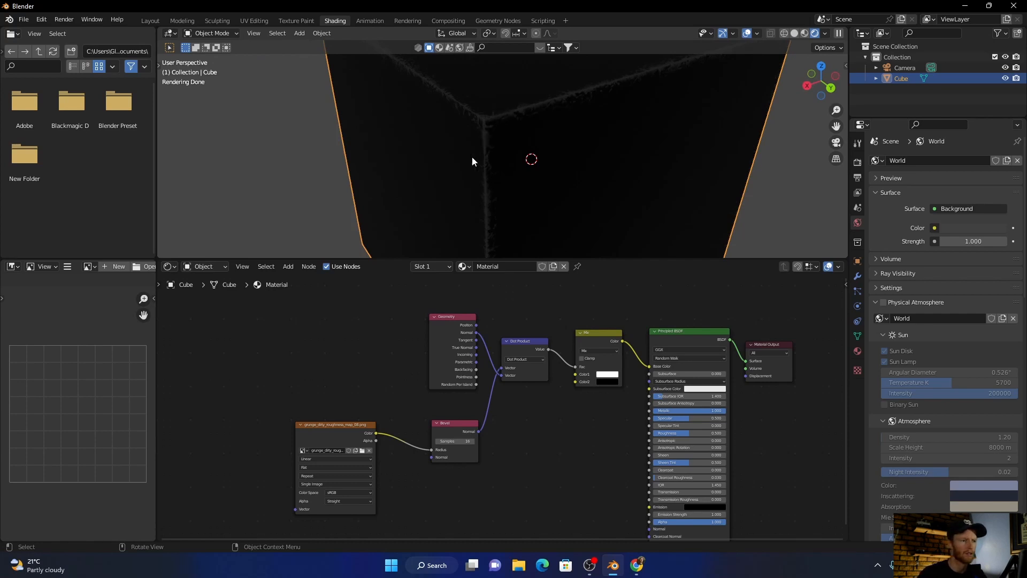
mouse_move(481, 149)
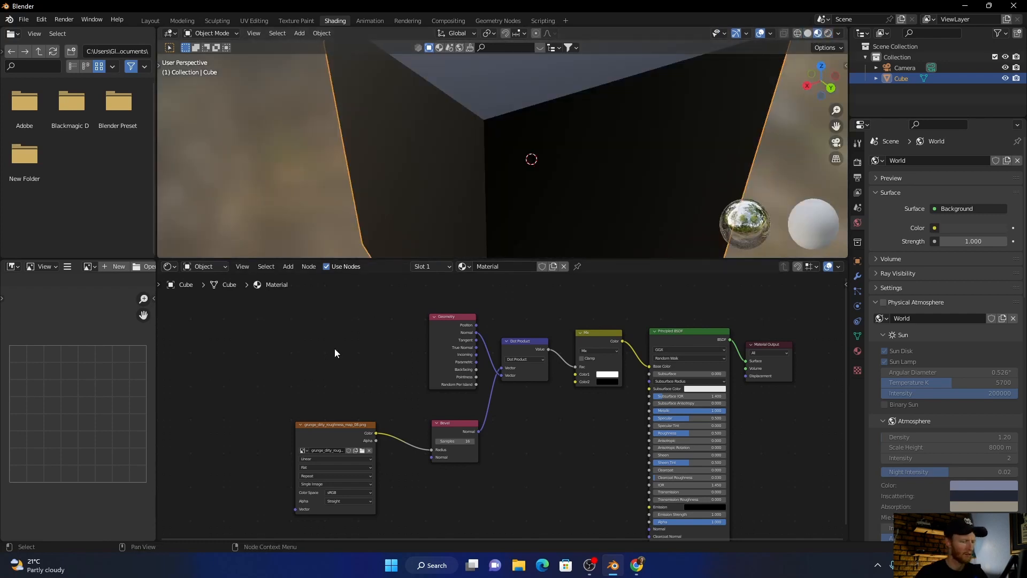
Add a Divide Math node at 0.4 between the grunge texture and Bevel radius, previewing Rendered.
text(m)
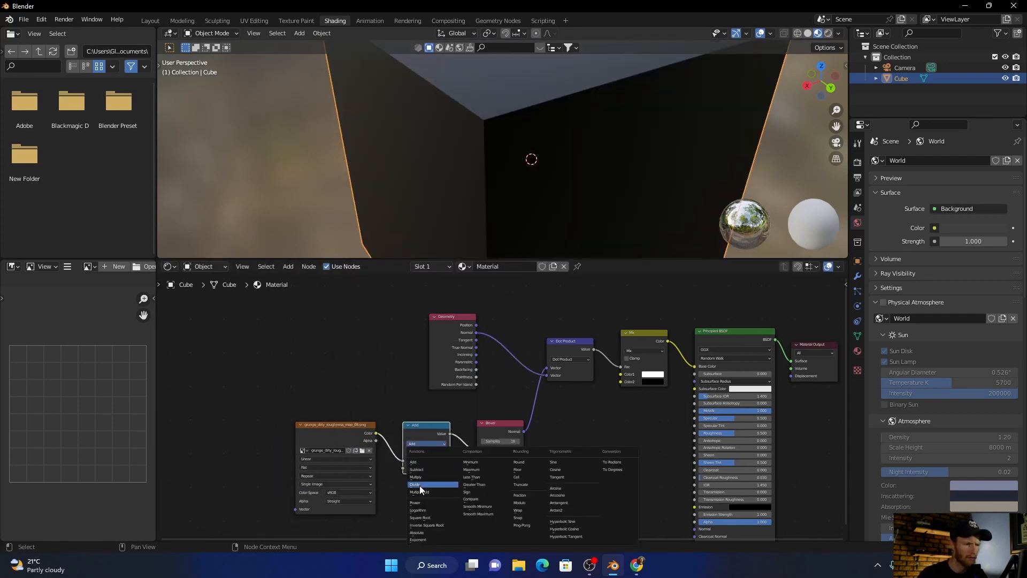
click(415, 484)
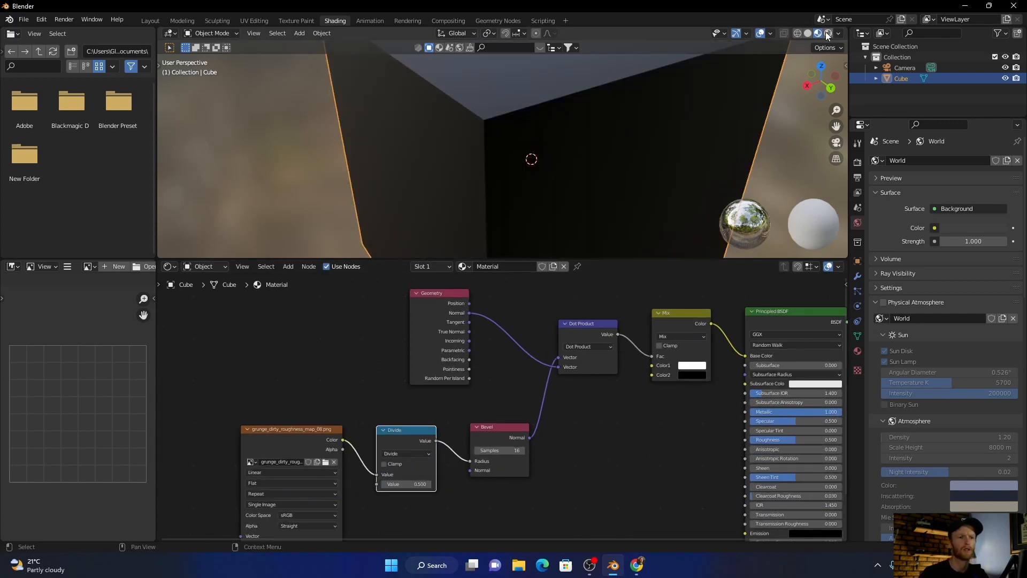
click(826, 33)
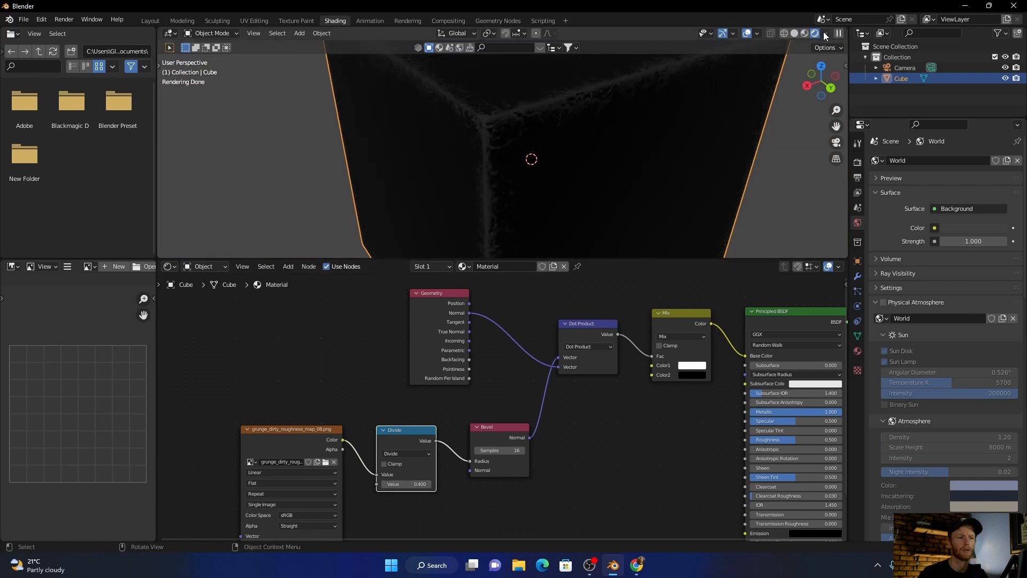
click(825, 33)
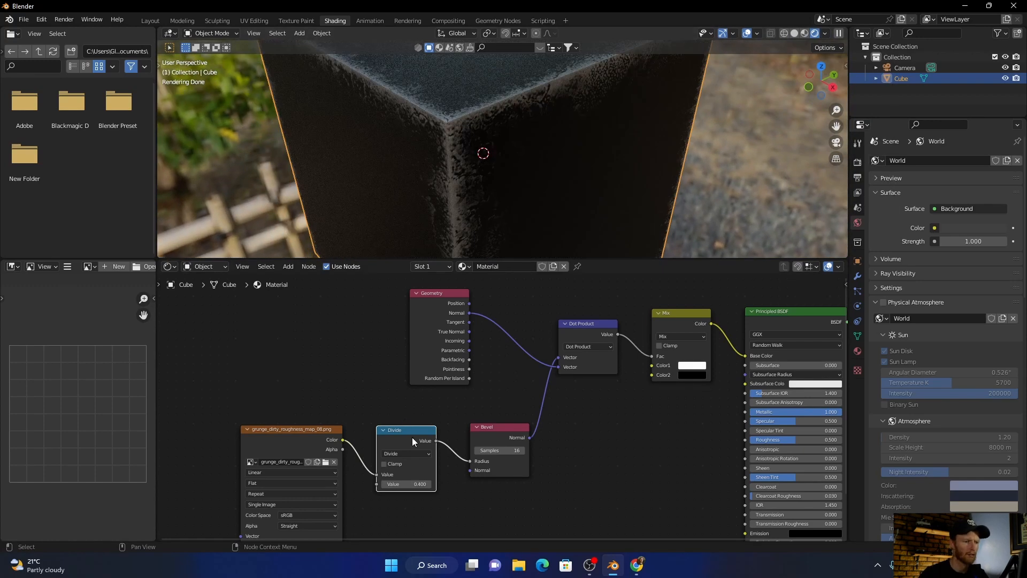
Scrub the Divide node's Value back and forth, trying 0.100, while watching the edge wear.
drag(420, 484, 403, 484)
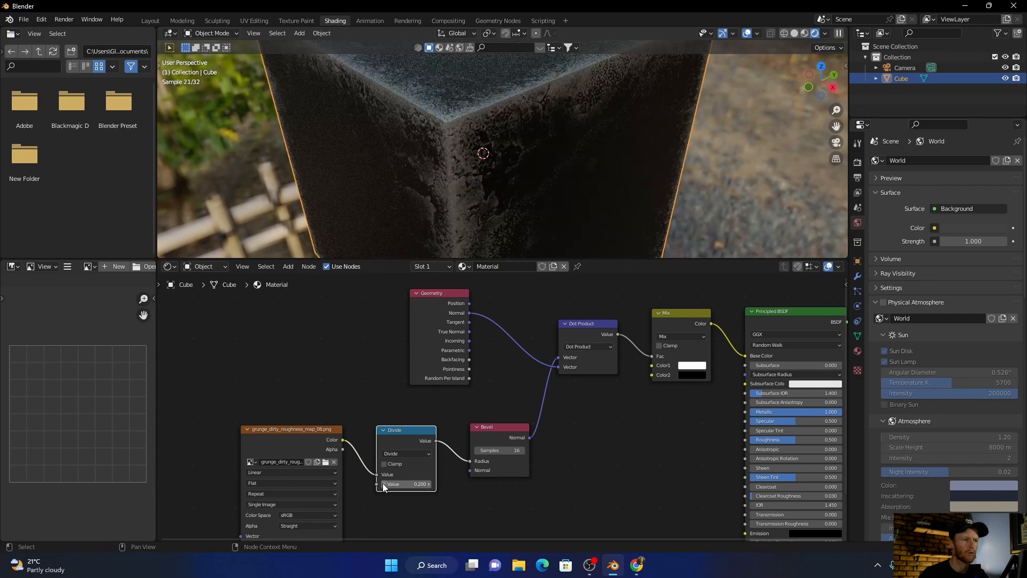
drag(406, 484, 380, 483)
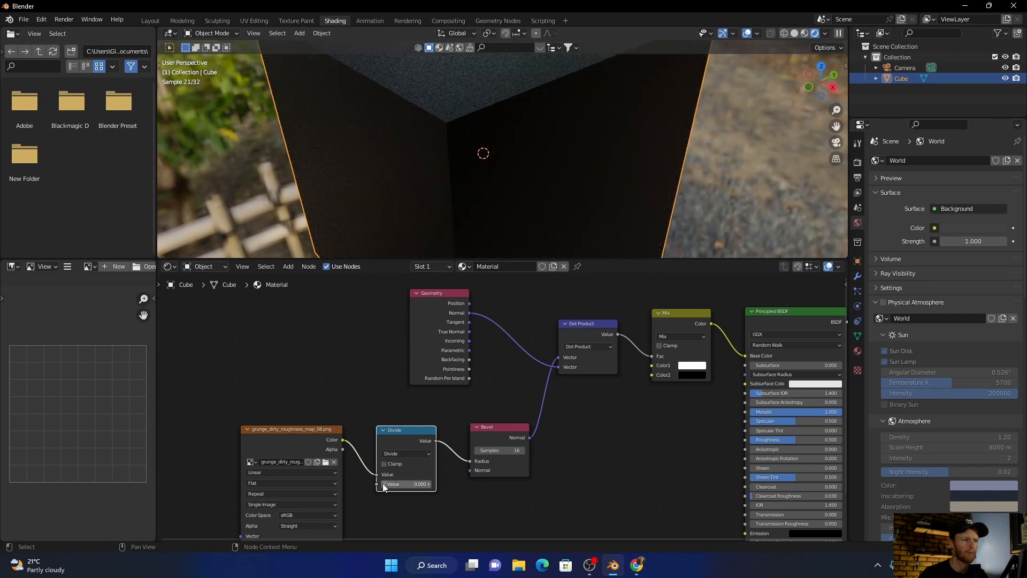
drag(393, 484, 425, 484)
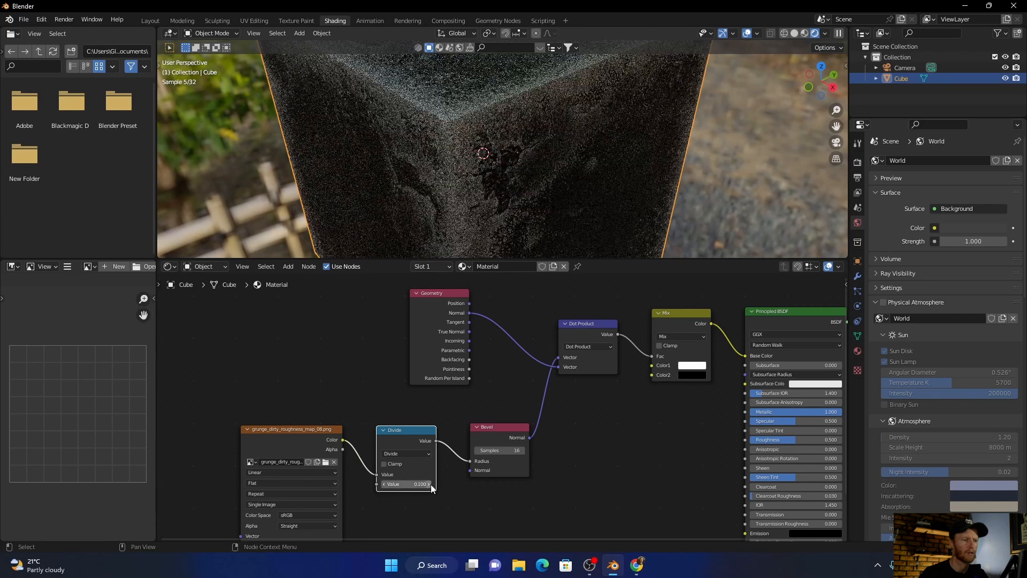
drag(406, 483, 423, 484)
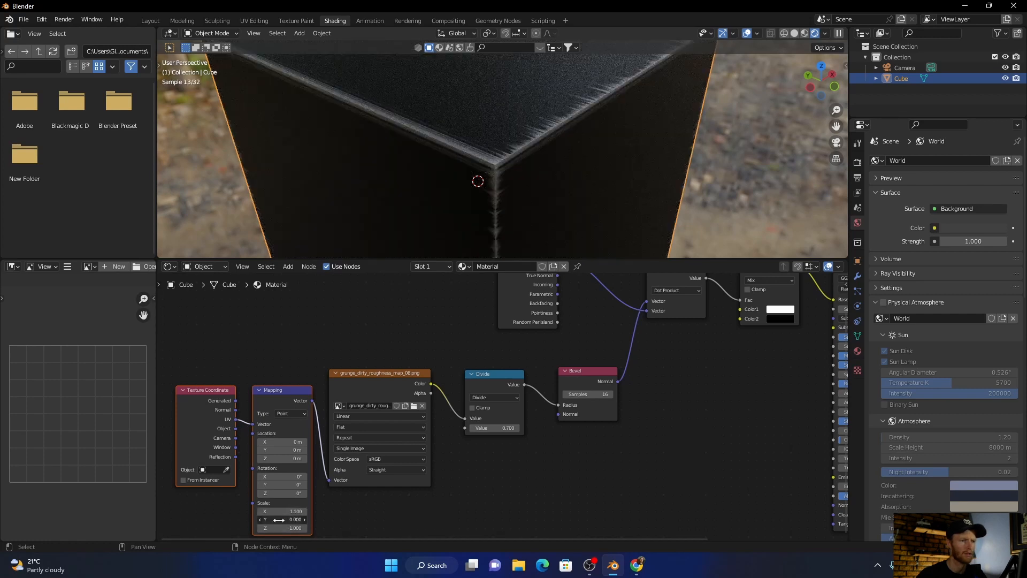
Drag the Mapping node's Y scale value to reshape the grunge pattern.
drag(282, 519, 289, 519)
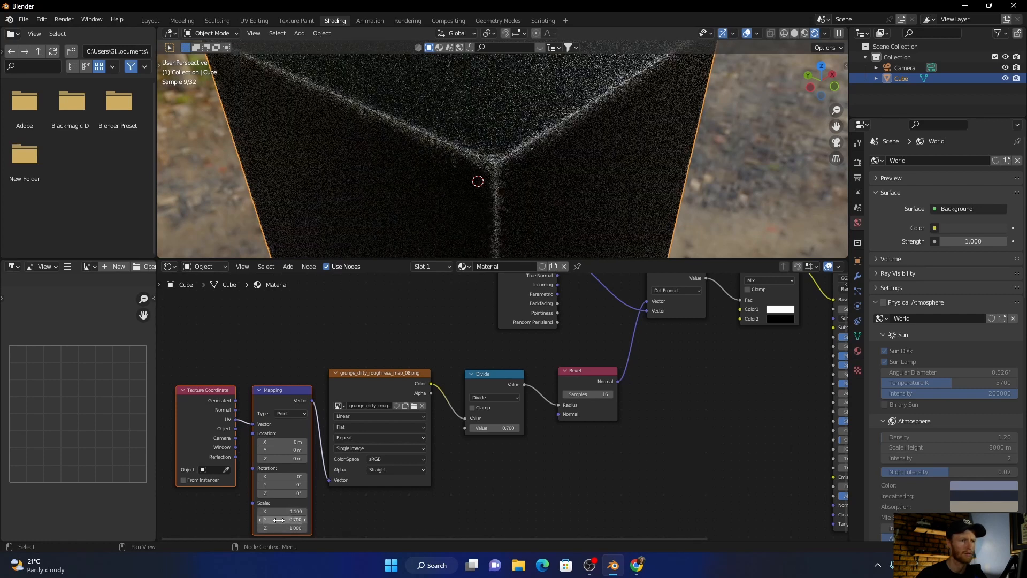